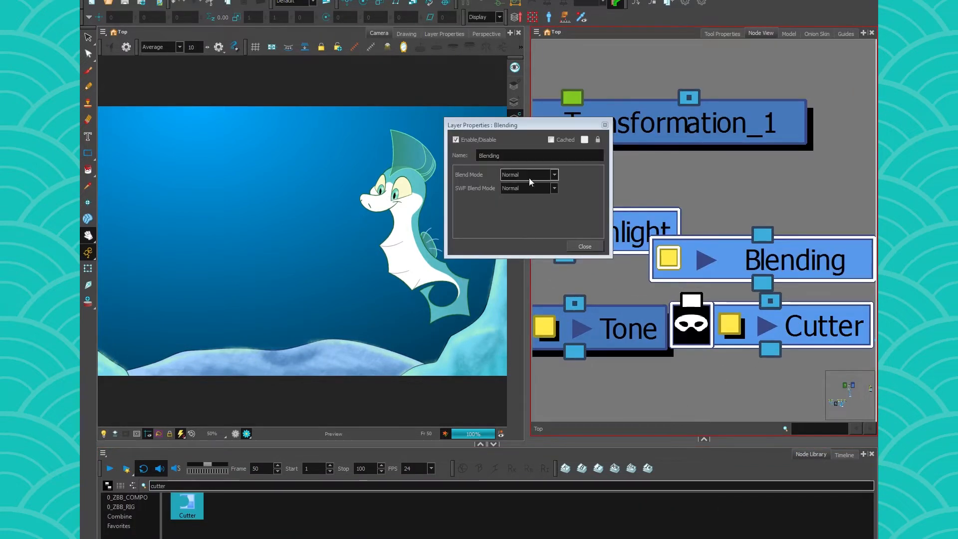
Dismiss the Blending node's Layer Properties window
left_click(584, 247)
type("HIG")
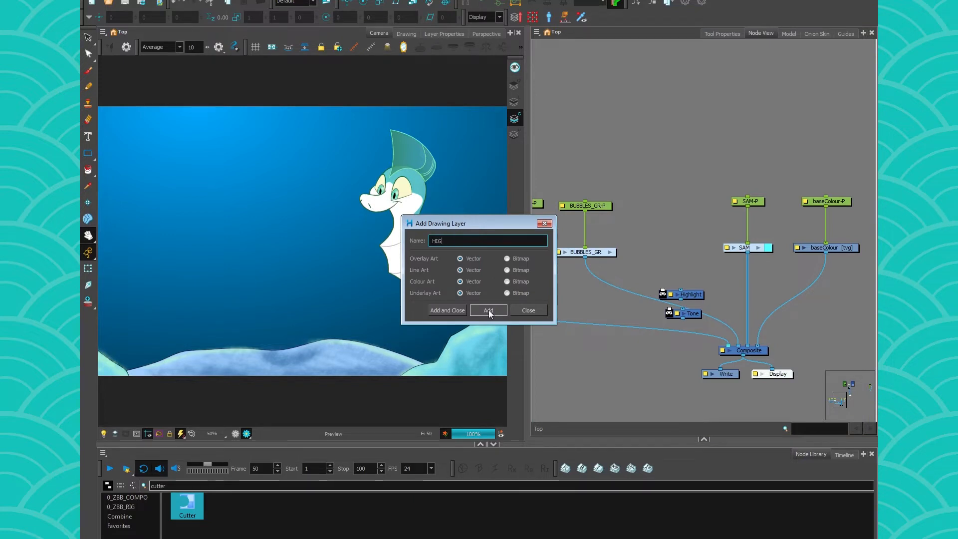
Confirm the HIGH drawing layer and place Glow and Cutter nodes toward the composite
left_click(488, 310)
type("glow")
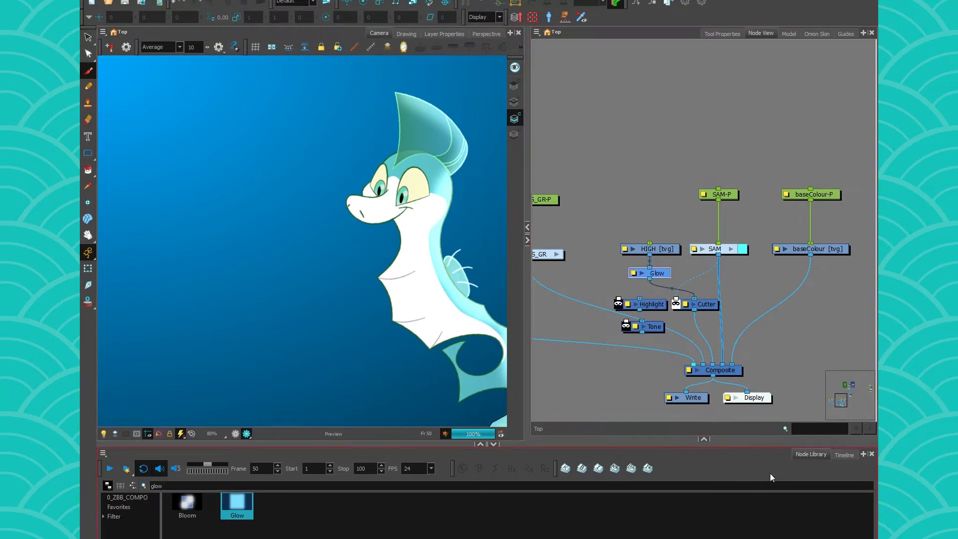
left_click(843, 454)
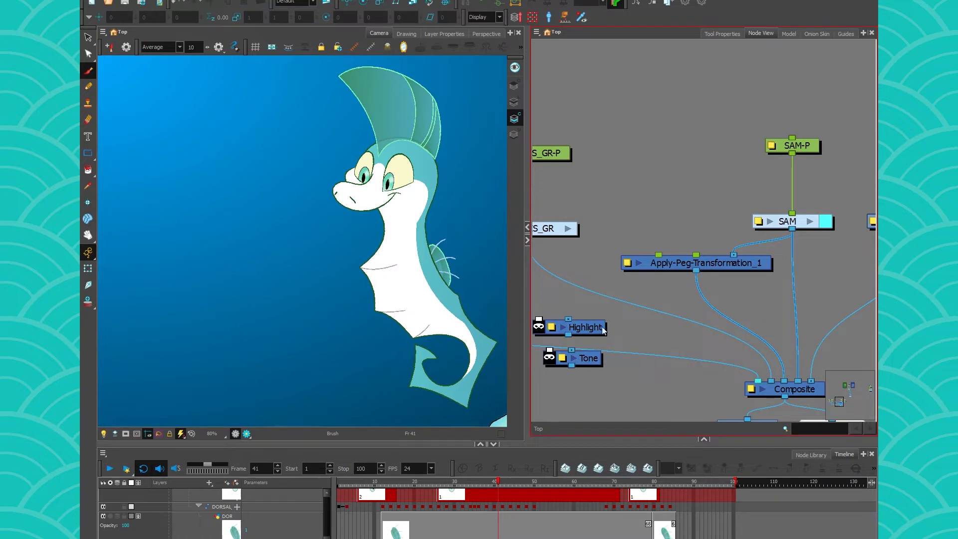
Attach a new Peg_1 above Apply-Peg-Transformation_1 in the Node View
left_click(659, 222)
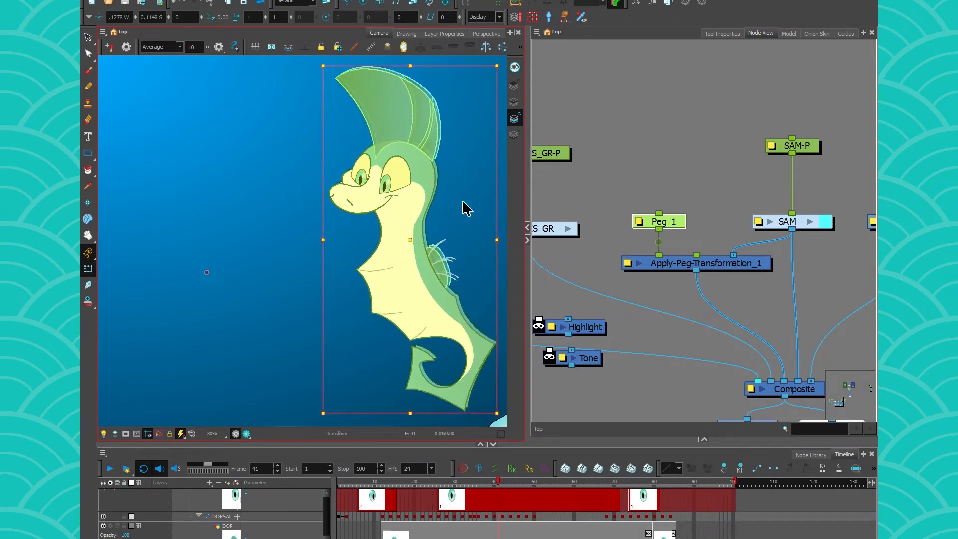
scroll("up", 3)
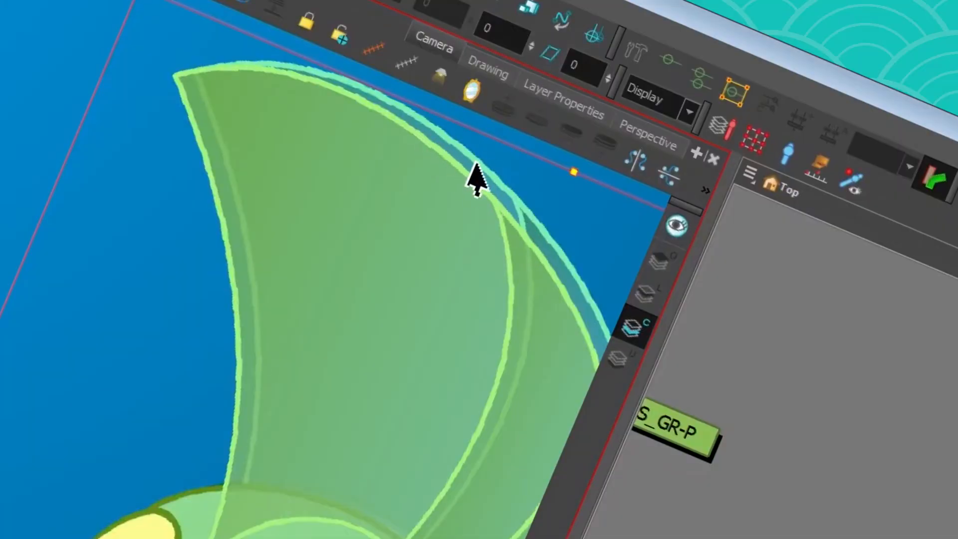
mouse_move(434, 165)
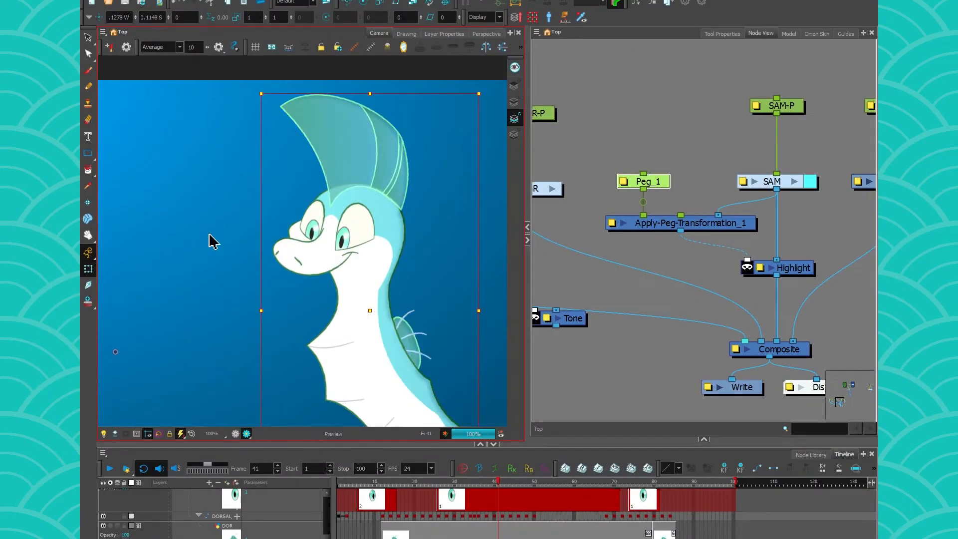
mouse_move(752, 271)
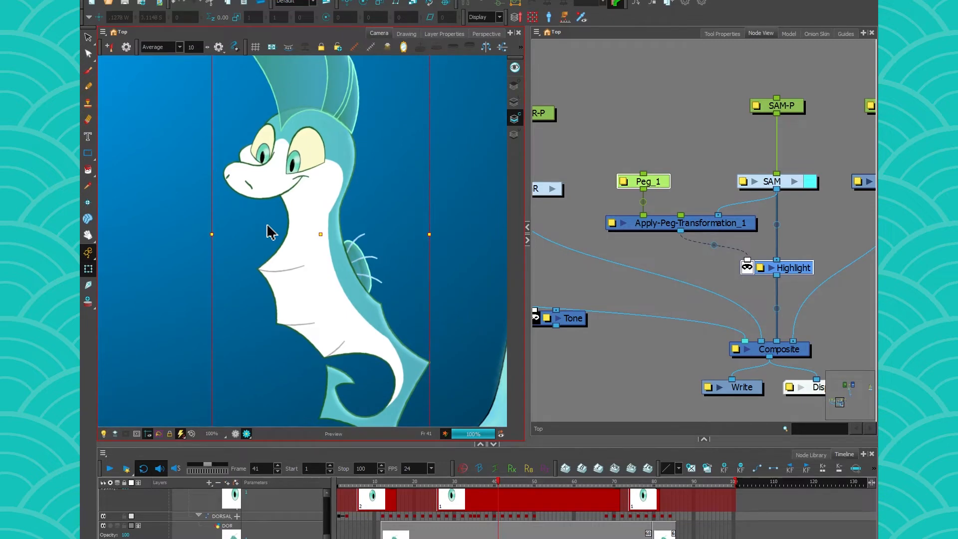
mouse_move(380, 201)
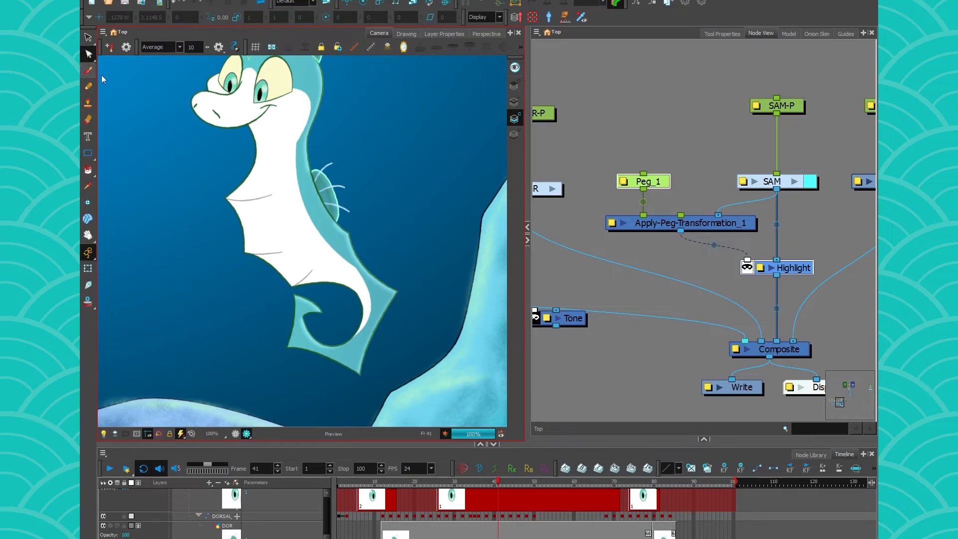
Select the Contour Editor tool and bring the Node View back in the lower panel
left_click(721, 33)
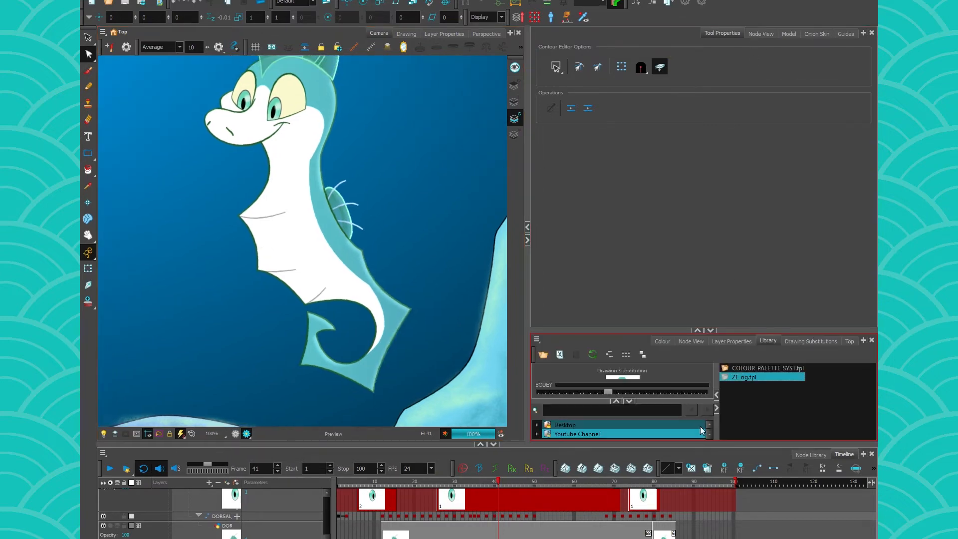
left_click(690, 166)
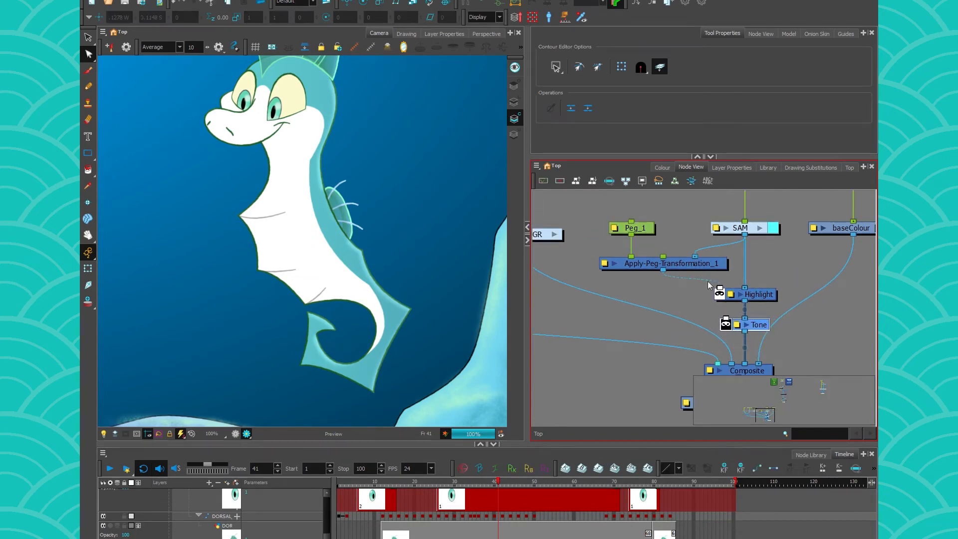
mouse_move(686, 256)
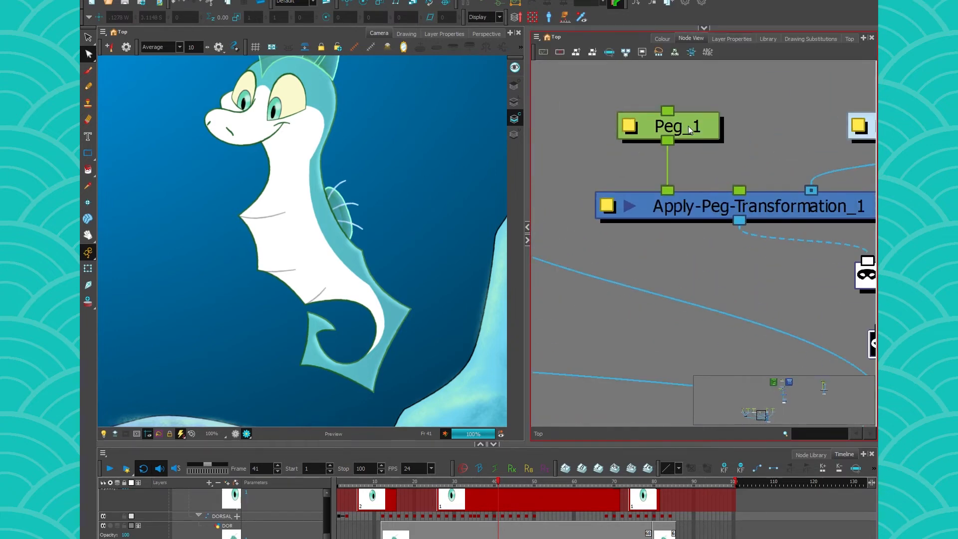
Check Peg_1's Layer Properties and close them unchanged
double_click(667, 127)
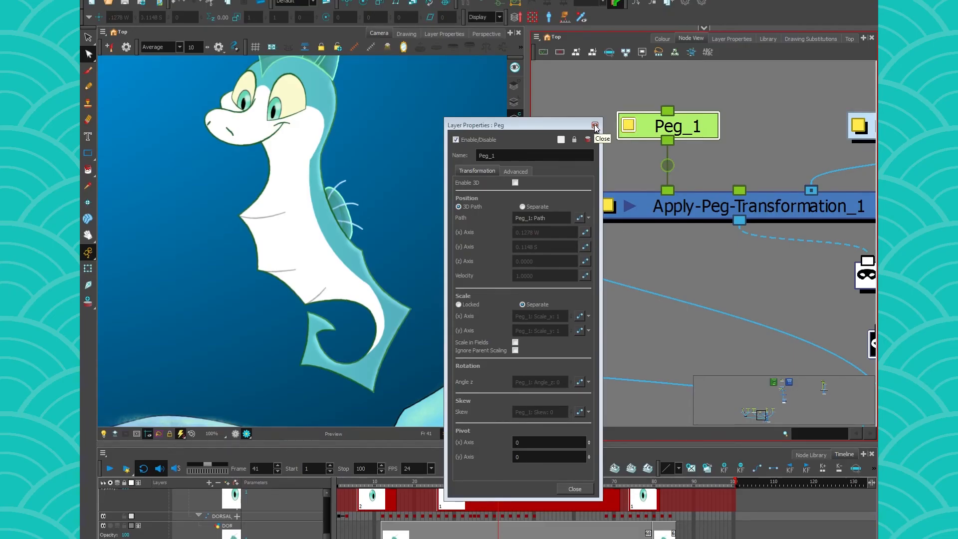
left_click(596, 125)
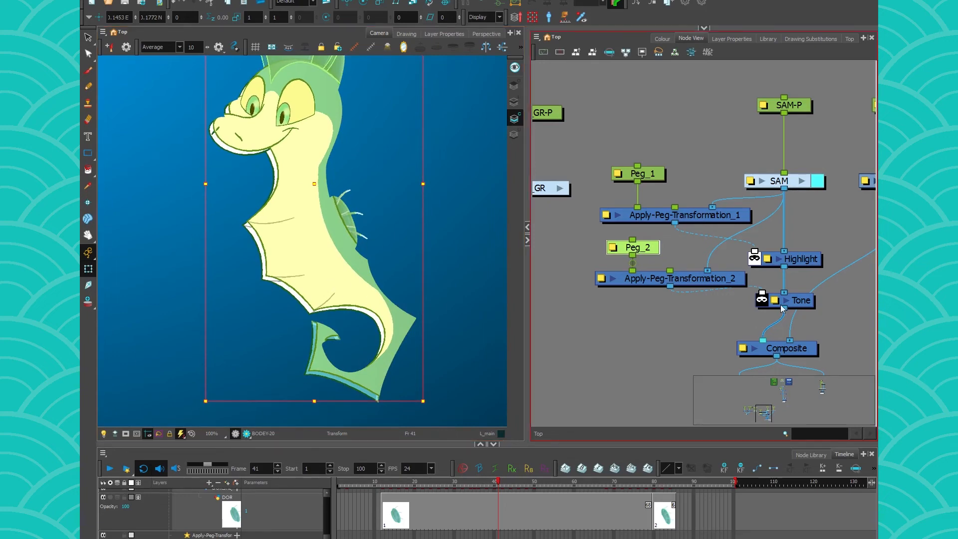
mouse_move(792, 306)
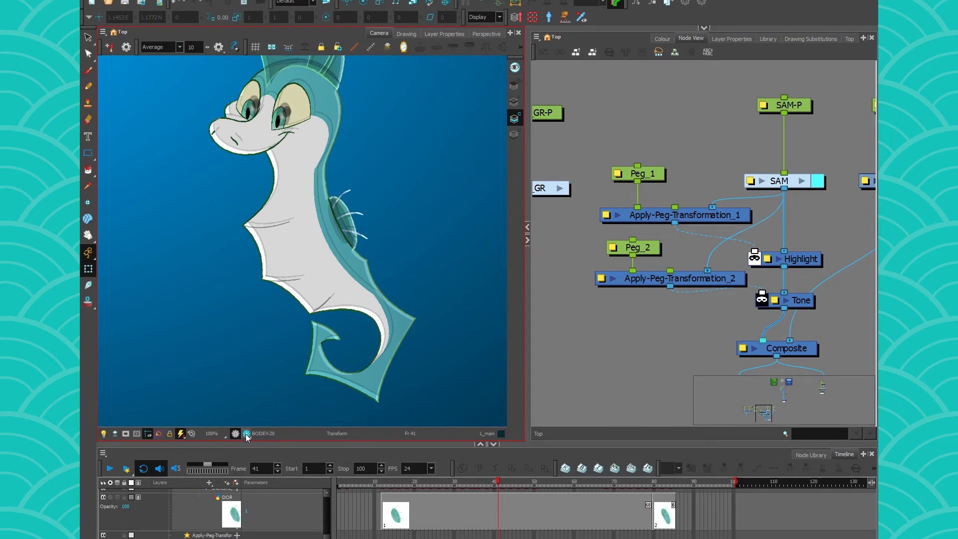
Toggle Render Preview in the Camera view to see highlight and shadow on the seahorse
left_click(246, 434)
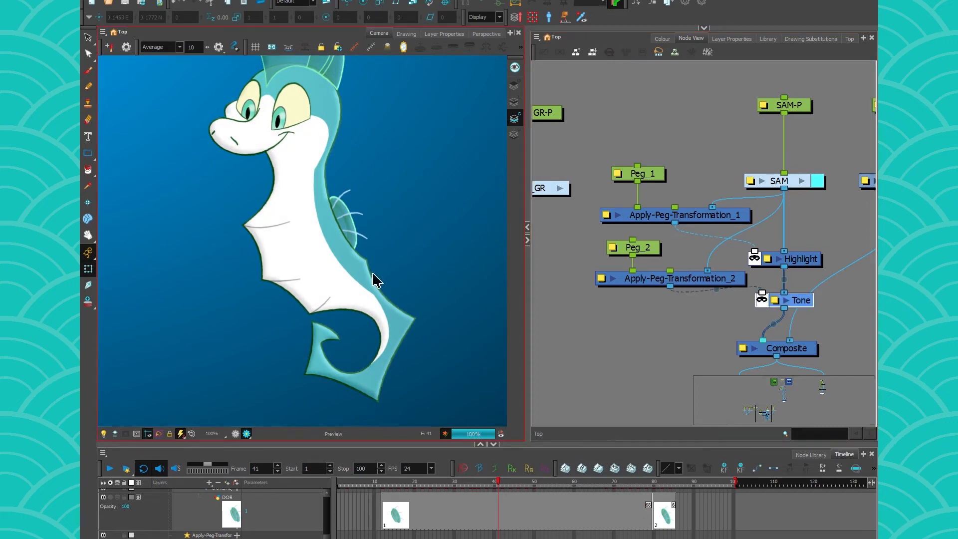
mouse_move(383, 408)
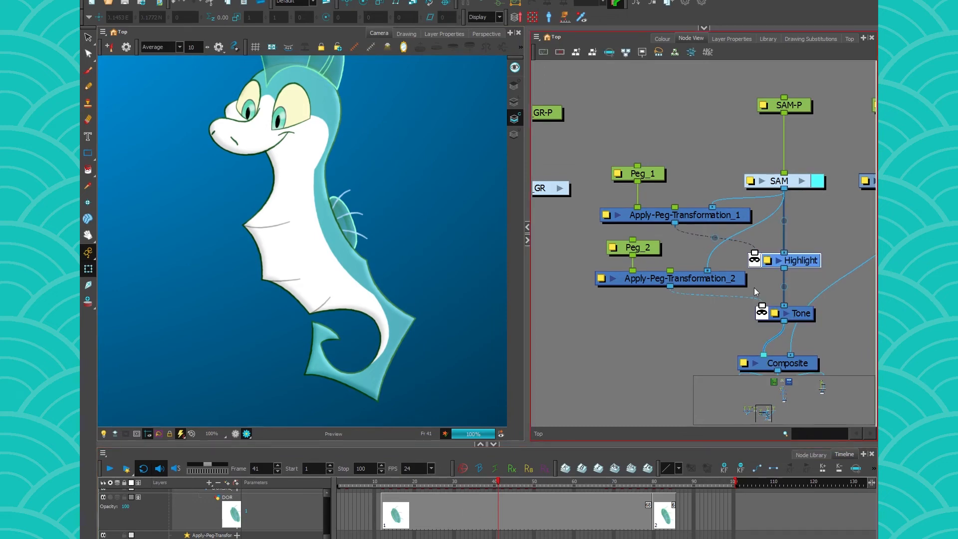
Set the Highlight node's Radius to 3.8 in its Layer Properties
double_click(800, 259)
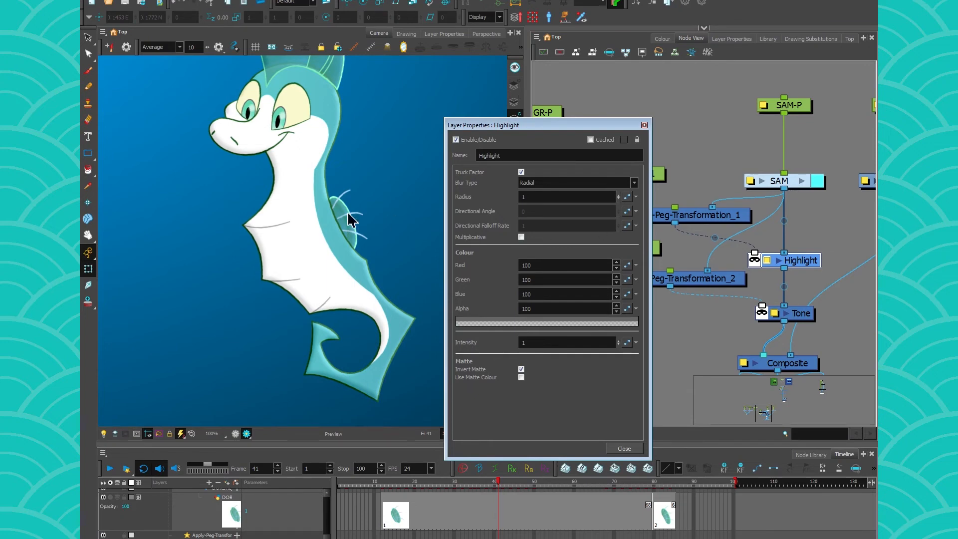
mouse_move(688, 371)
type("3.8")
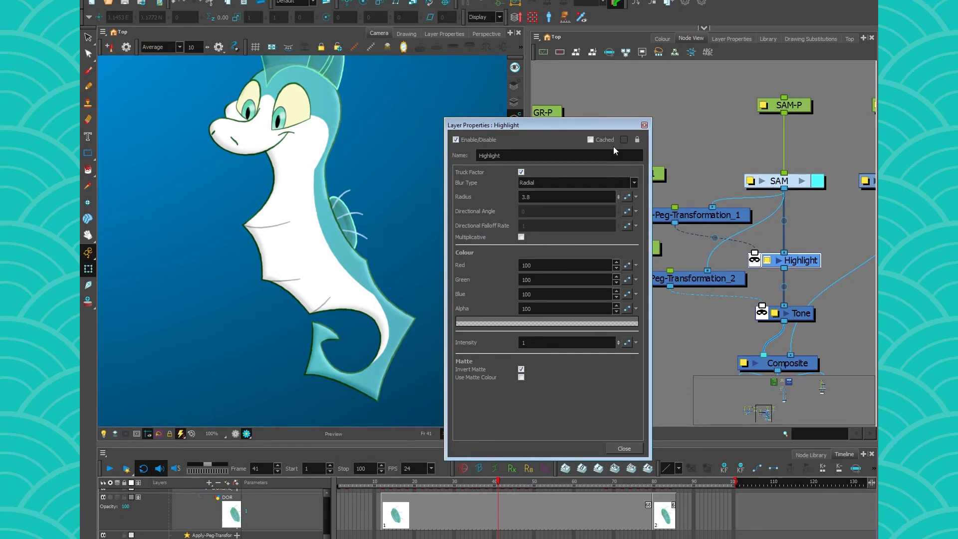
left_click(622, 448)
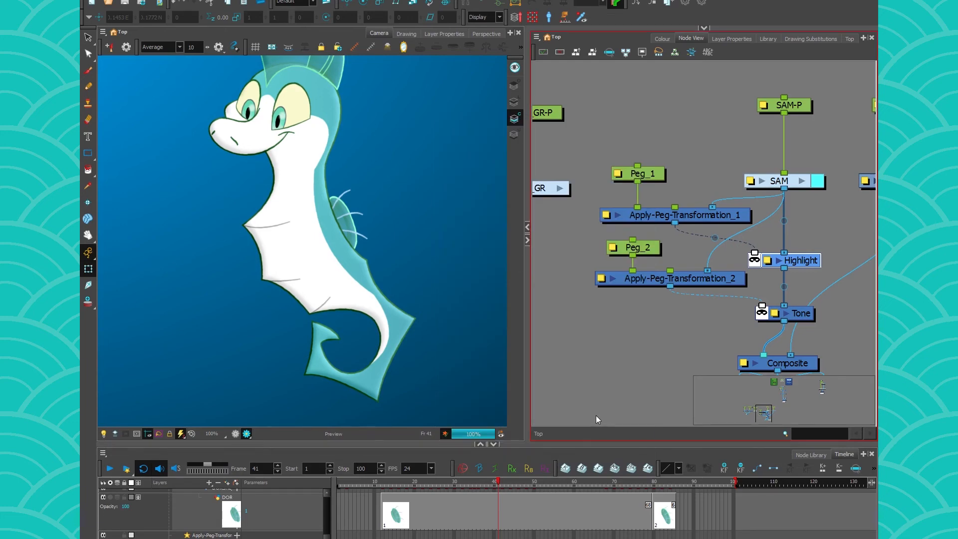
mouse_move(614, 299)
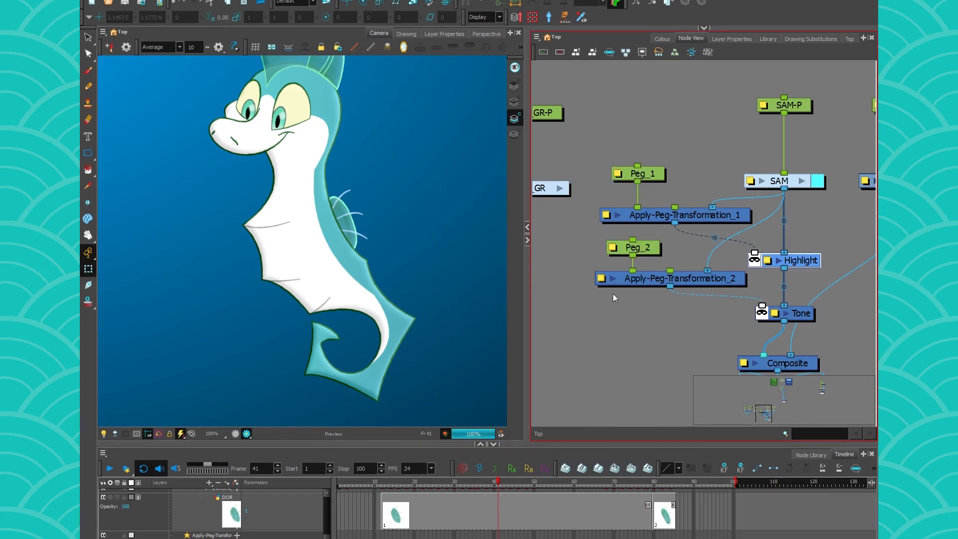
mouse_move(659, 218)
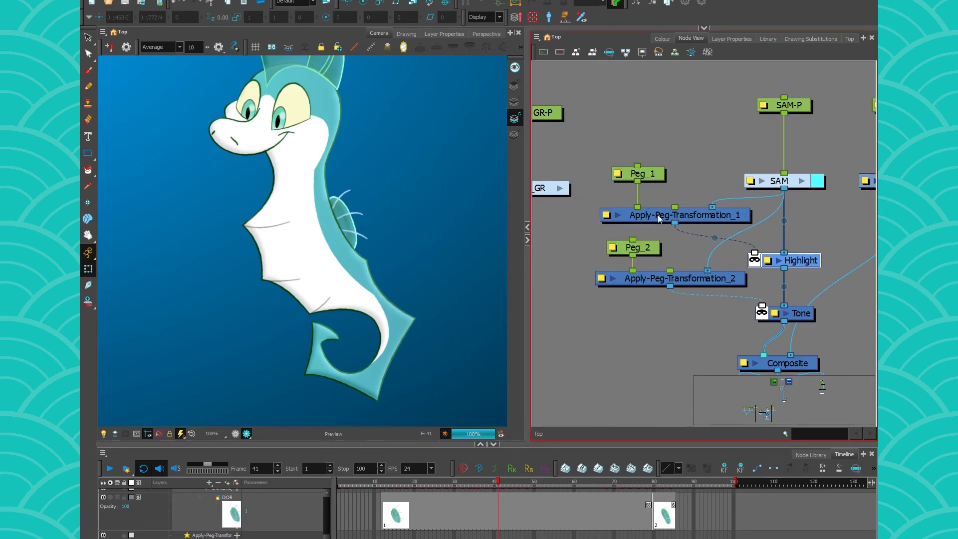
mouse_move(727, 205)
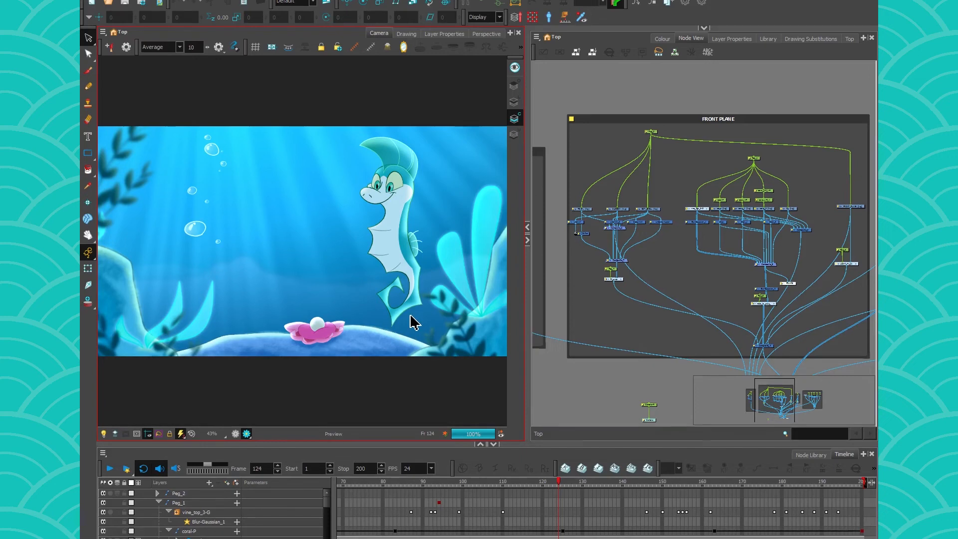
mouse_move(398, 338)
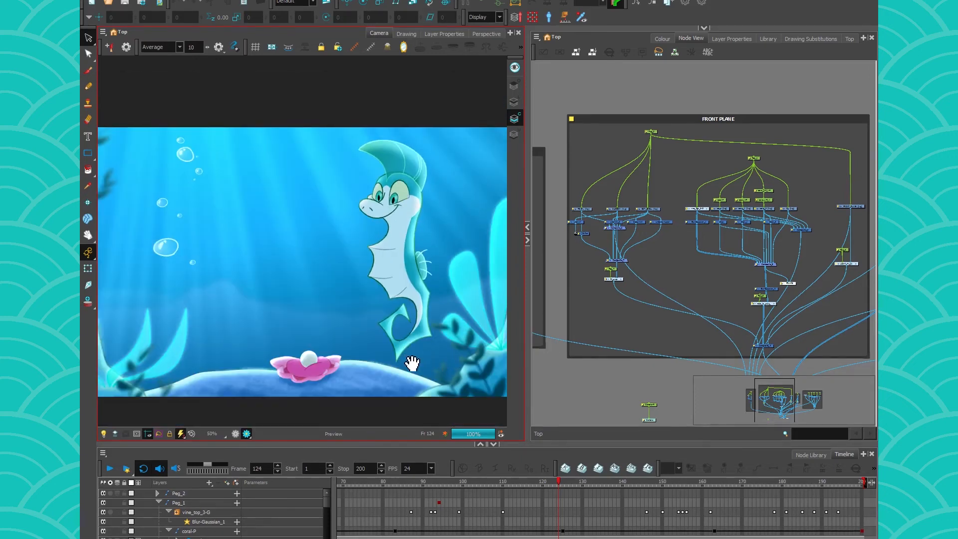
Zoom the Camera view in and out to inspect the final underwater shot
scroll("up", 3)
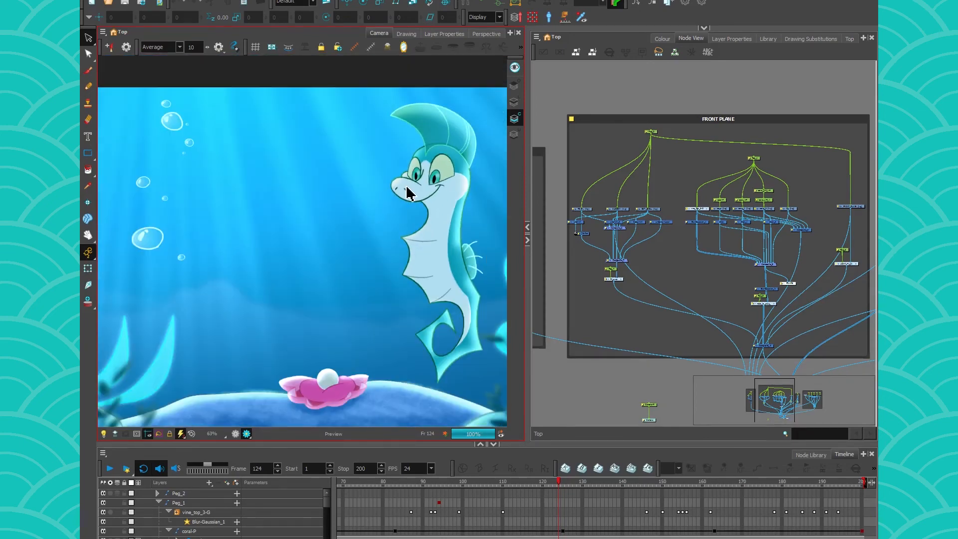
scroll("down", 3)
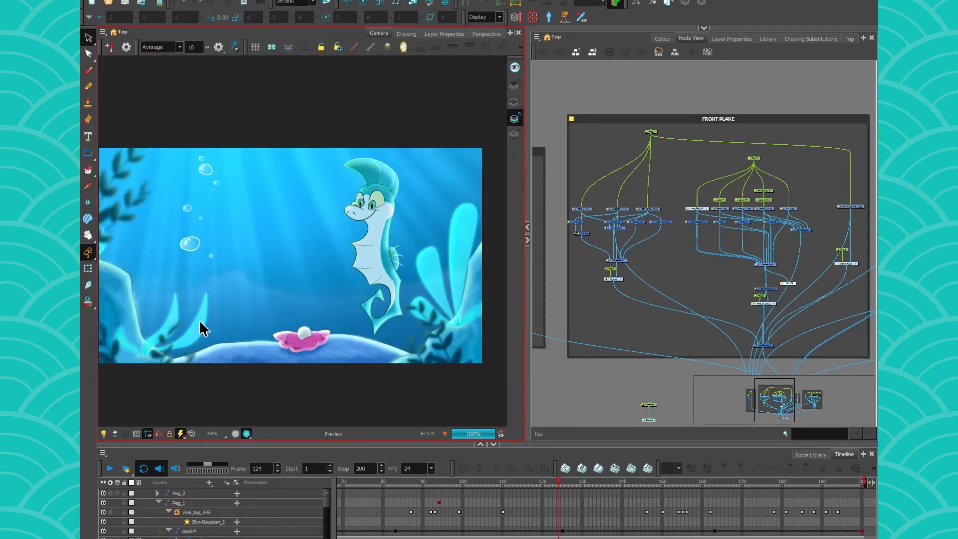